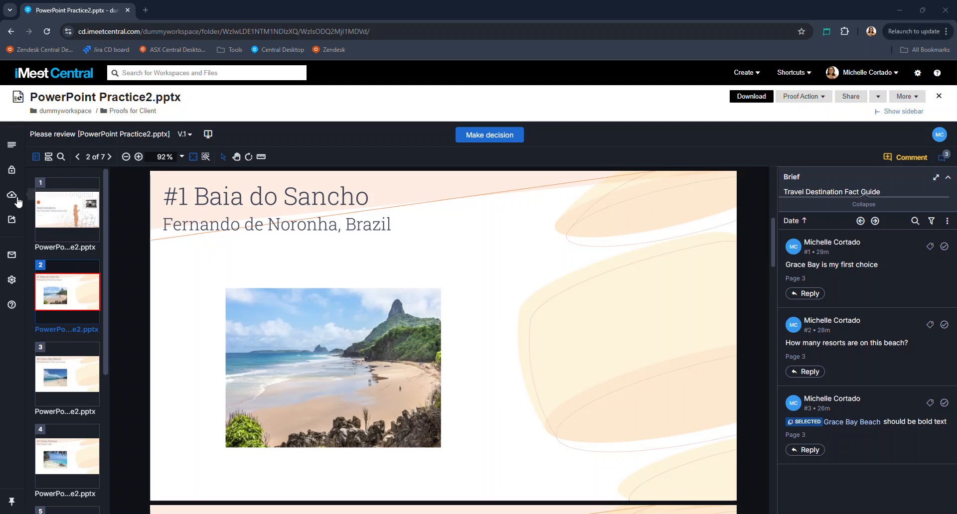
mouse_move(12, 195)
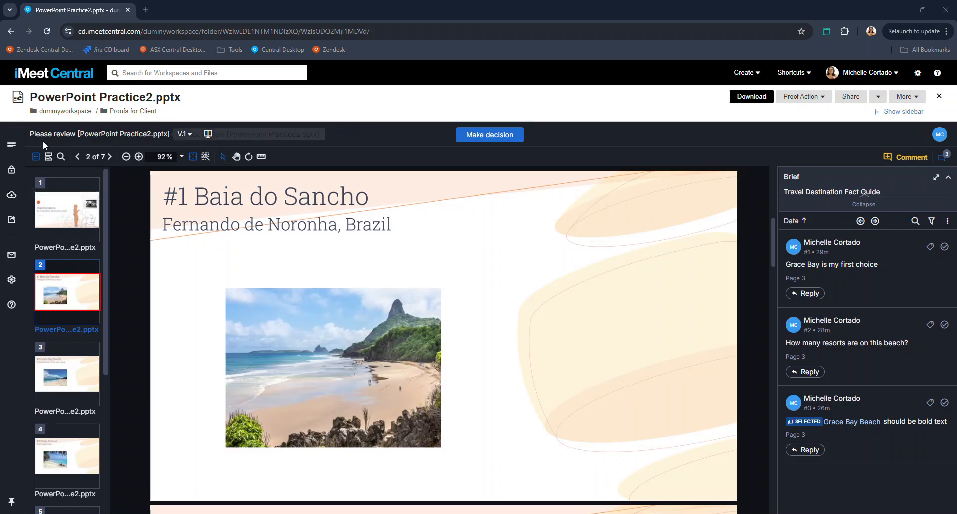
Show the proof's details with owner, filename, version, ID and public URL
click(208, 135)
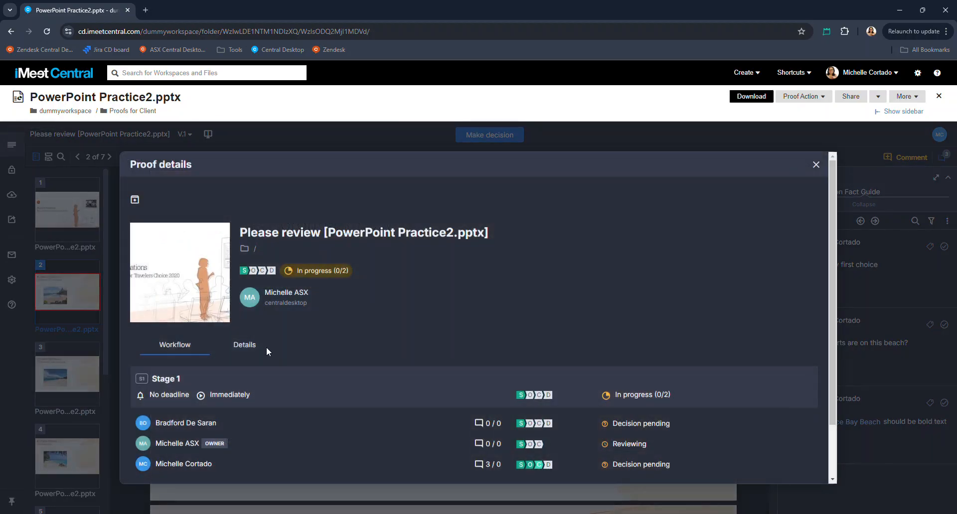
click(244, 345)
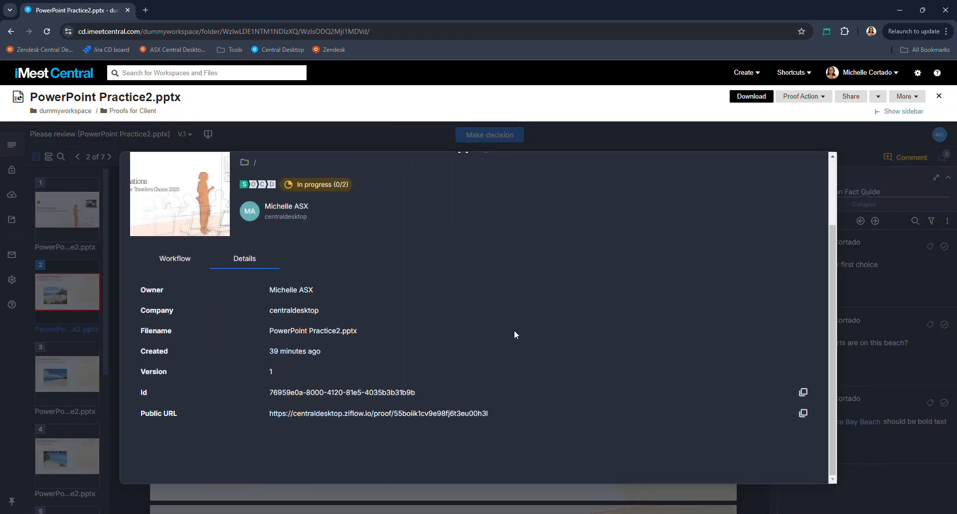
mouse_move(744, 405)
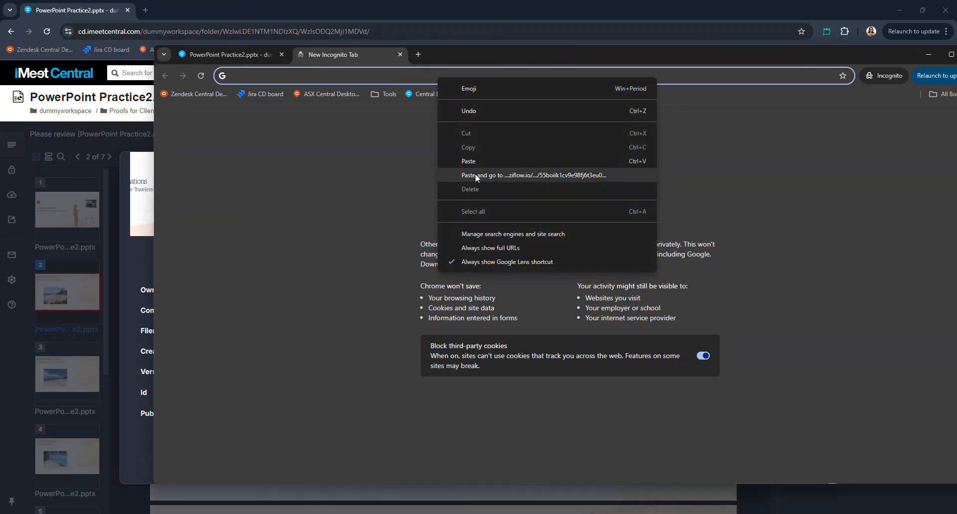
Load the copied Ziflow public proof link, showing the Beach Destinations first slide as a guest
click(530, 176)
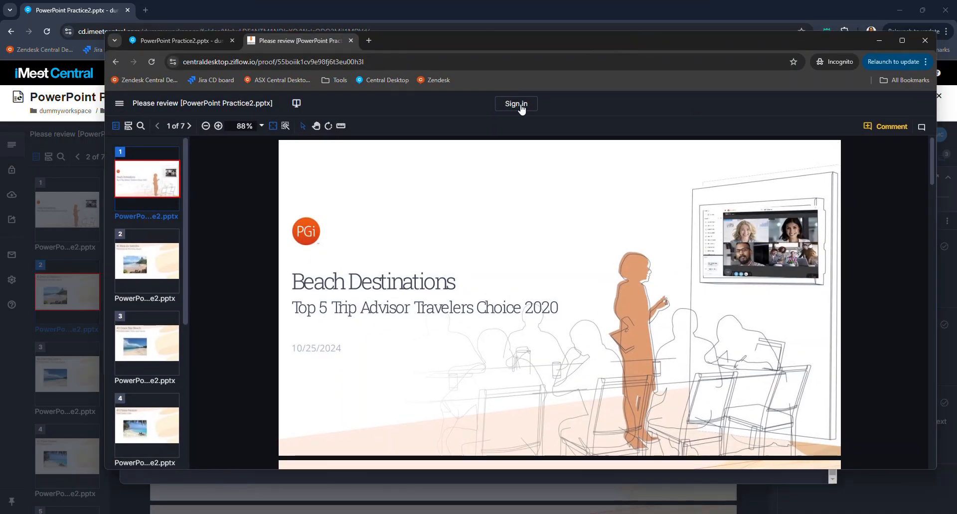
mouse_move(160, 189)
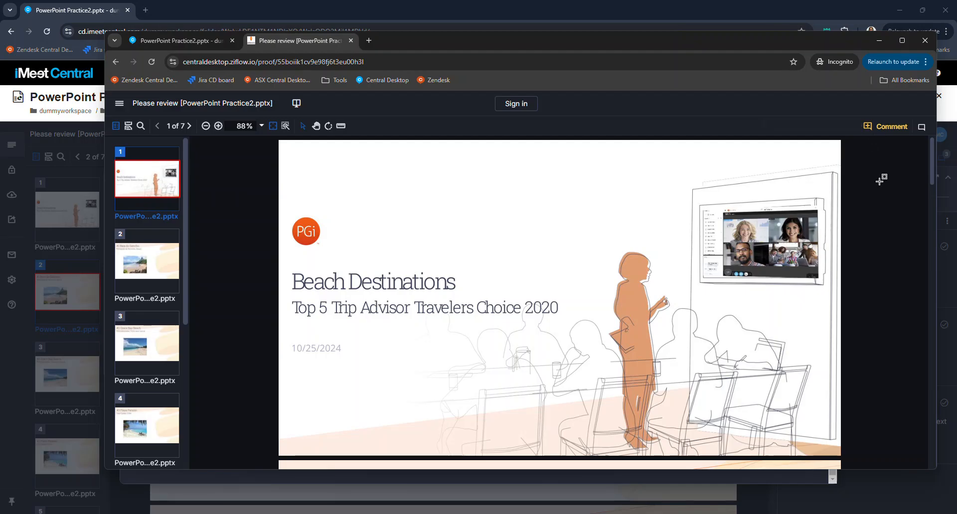
Post the guest comment "hi" on page 1, triggering the 'Tell us who you are' prompt
click(885, 126)
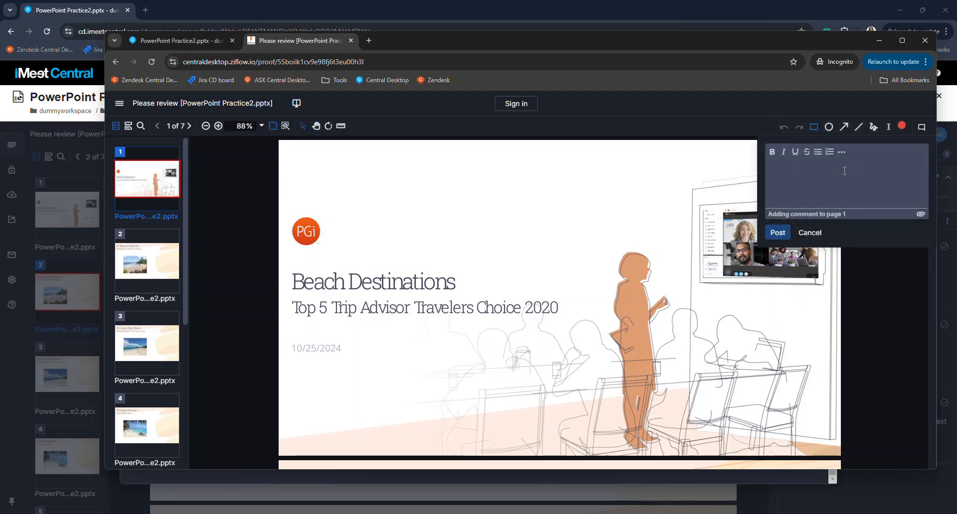
click(845, 178)
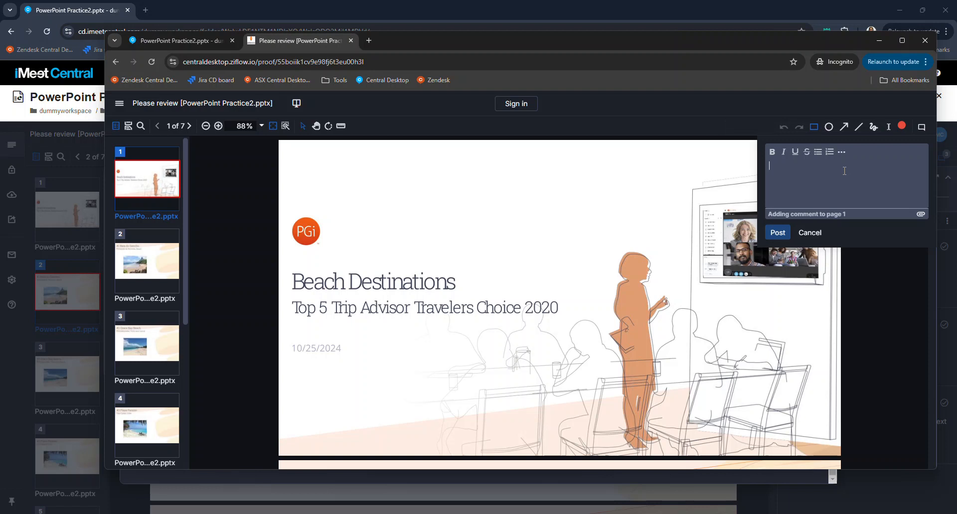
text(hi)
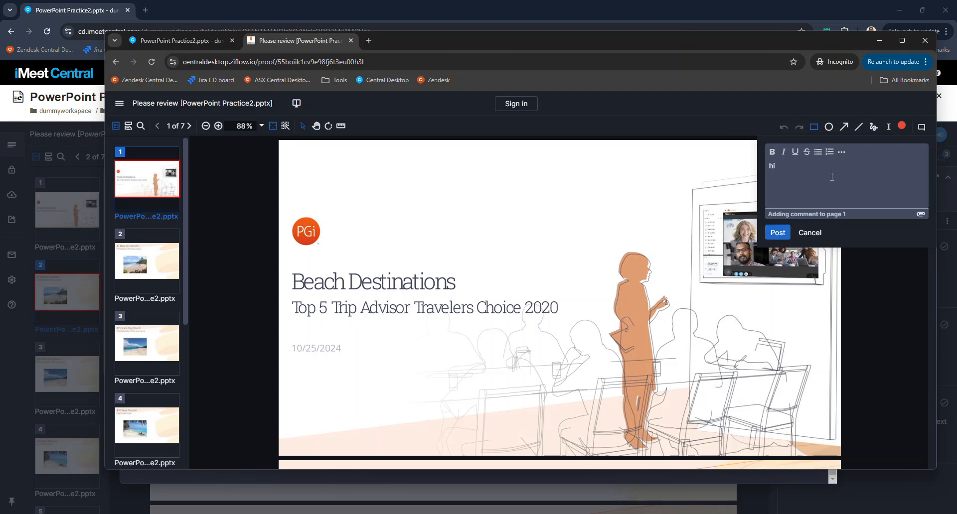
click(776, 232)
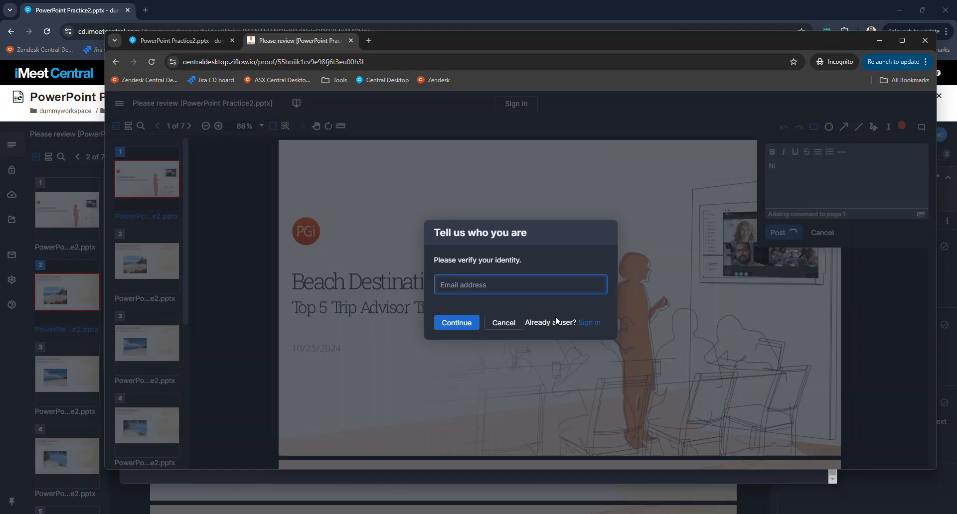